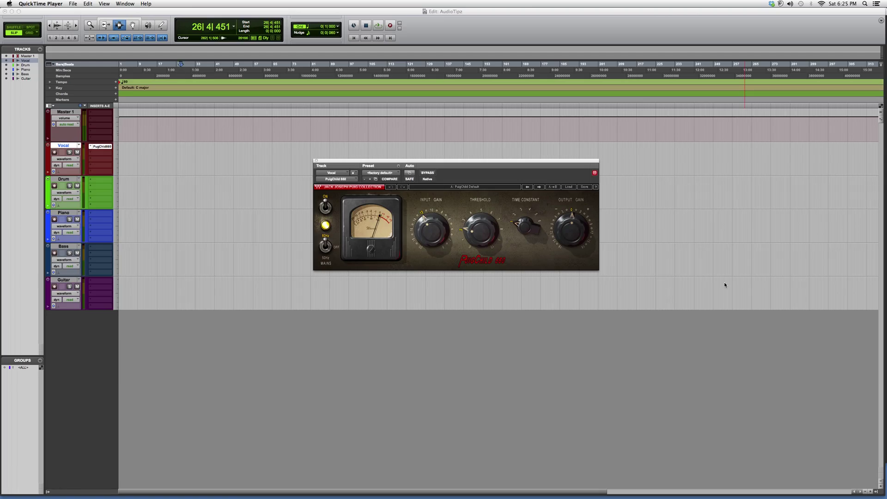
{"action": "mouse_move", "coordinate": [516, 276]}
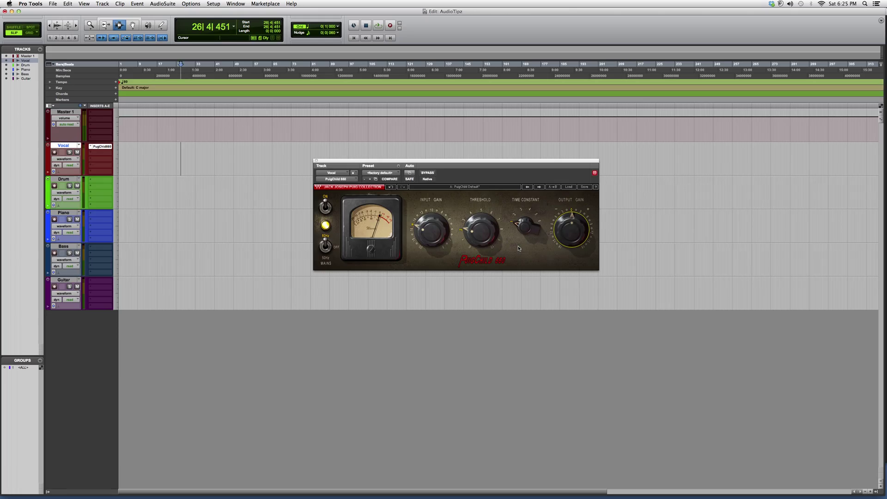
{"action": "mouse_move", "coordinate": [379, 235]}
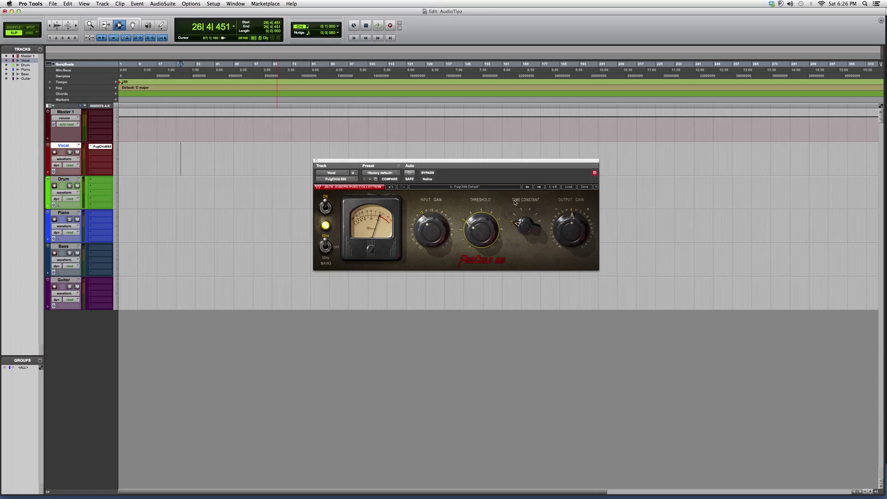
{"action": "mouse_move", "coordinate": [494, 205]}
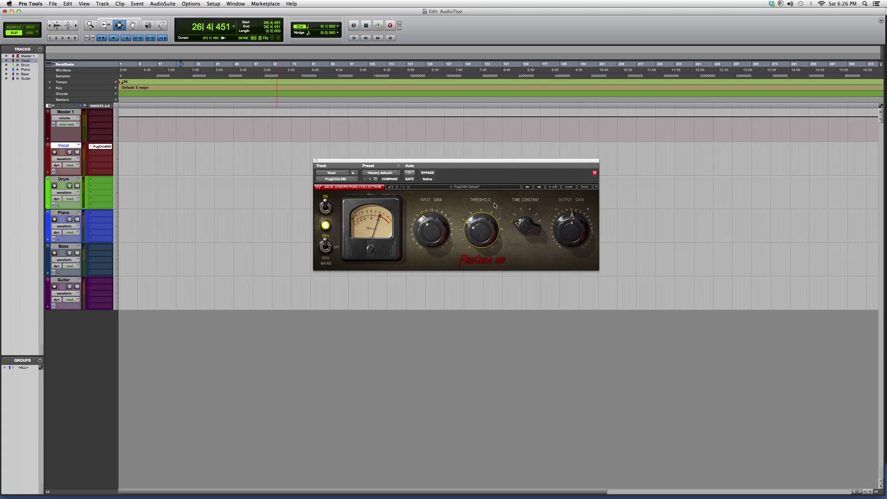
{"action": "mouse_move", "coordinate": [504, 206]}
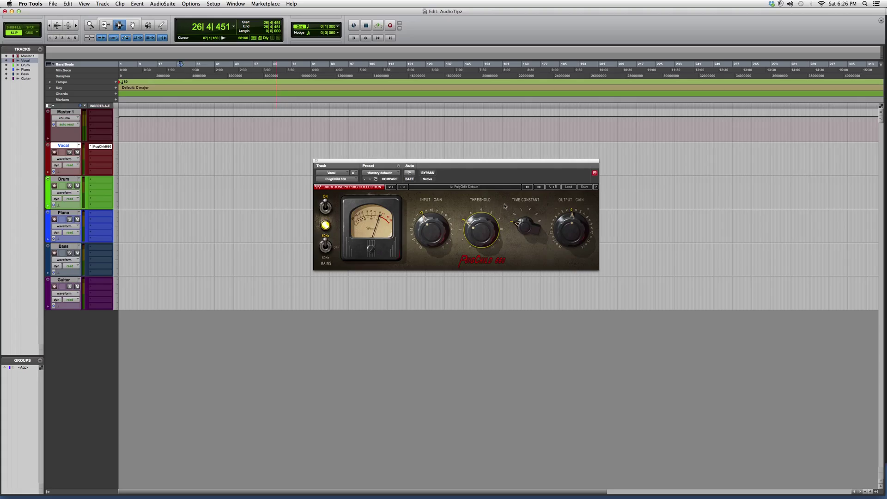